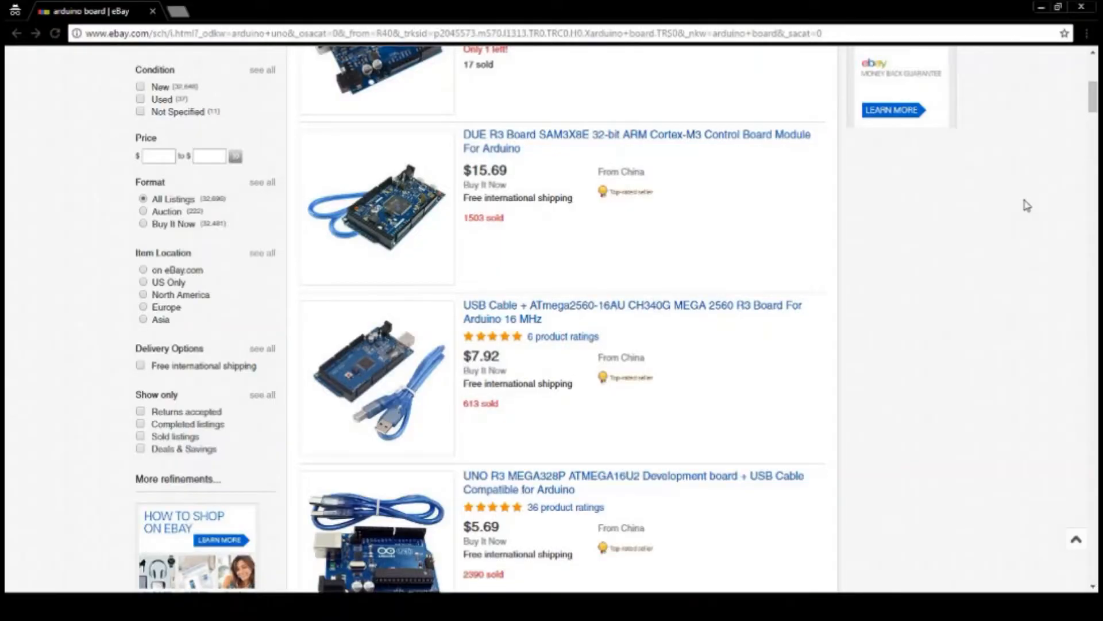
In setup(), configure pin 6 as an output with pinMode(6, OUTPUT);.
scroll(down, 3)
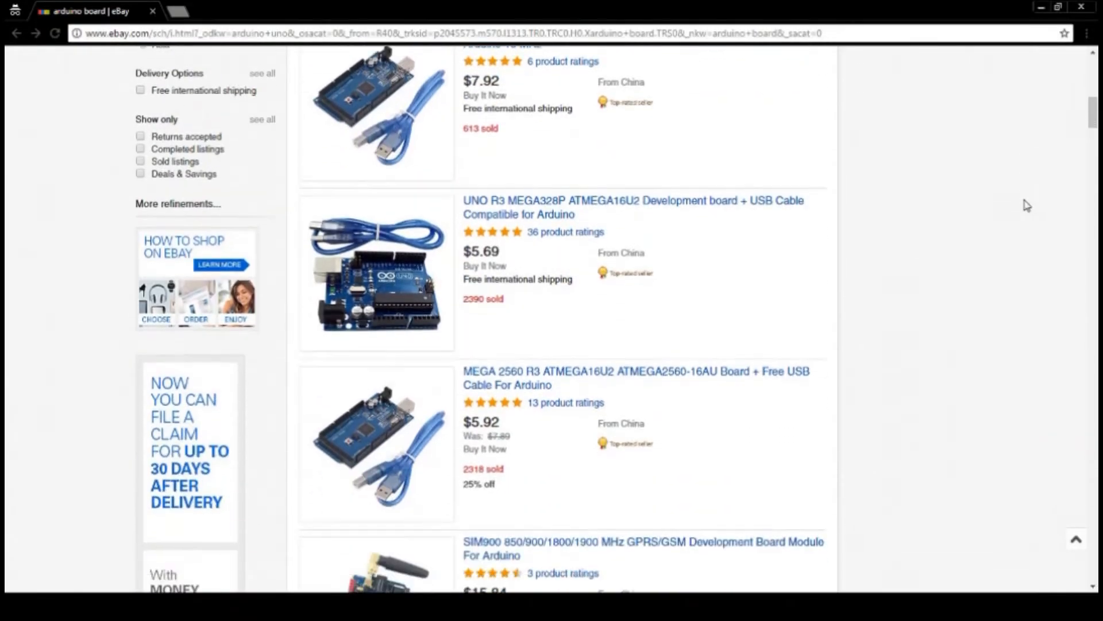
scroll(down, 3)
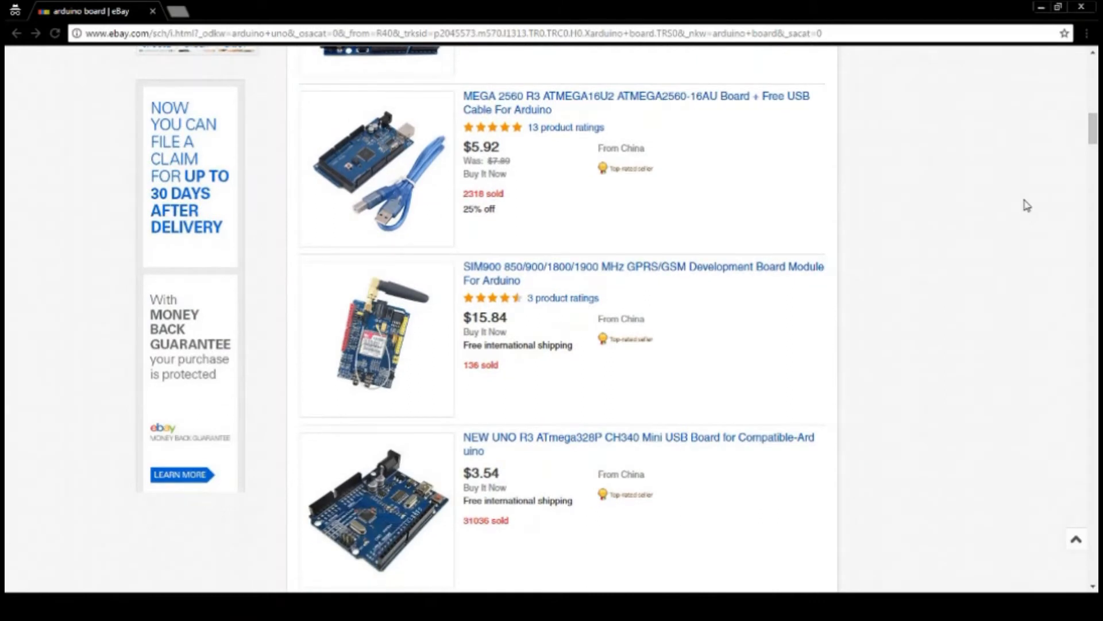
scroll(down, 3)
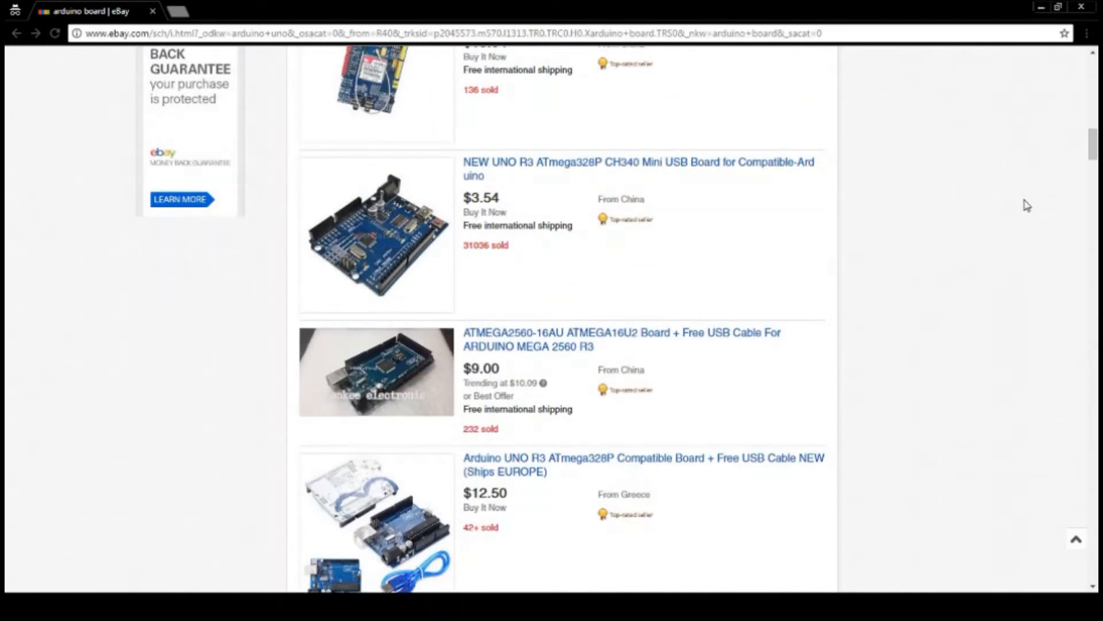
scroll(down, 3)
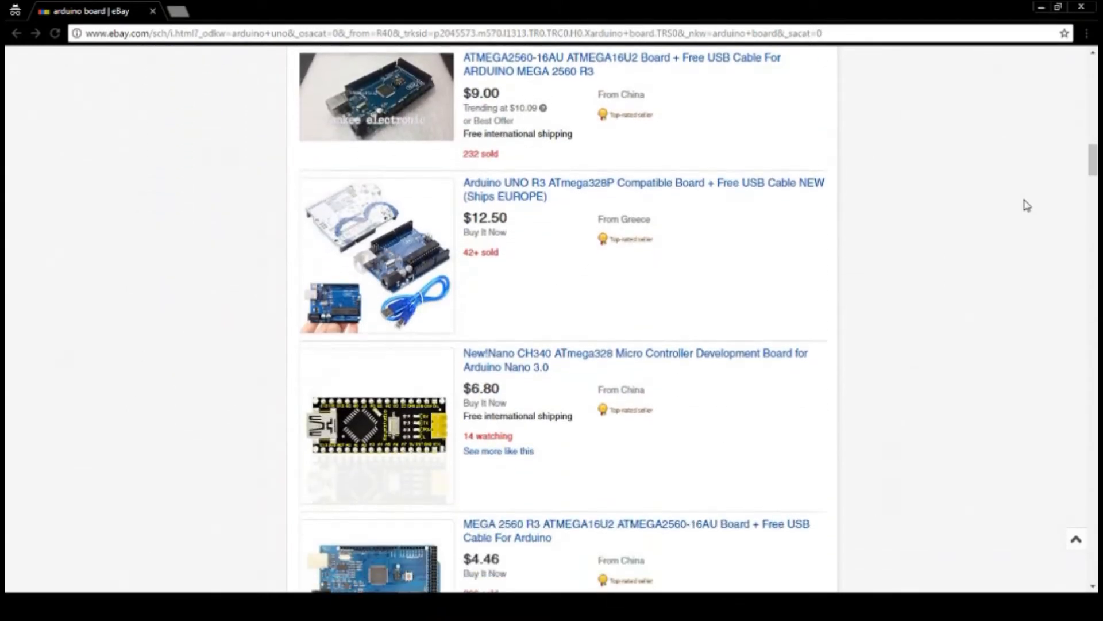
scroll(down, 3)
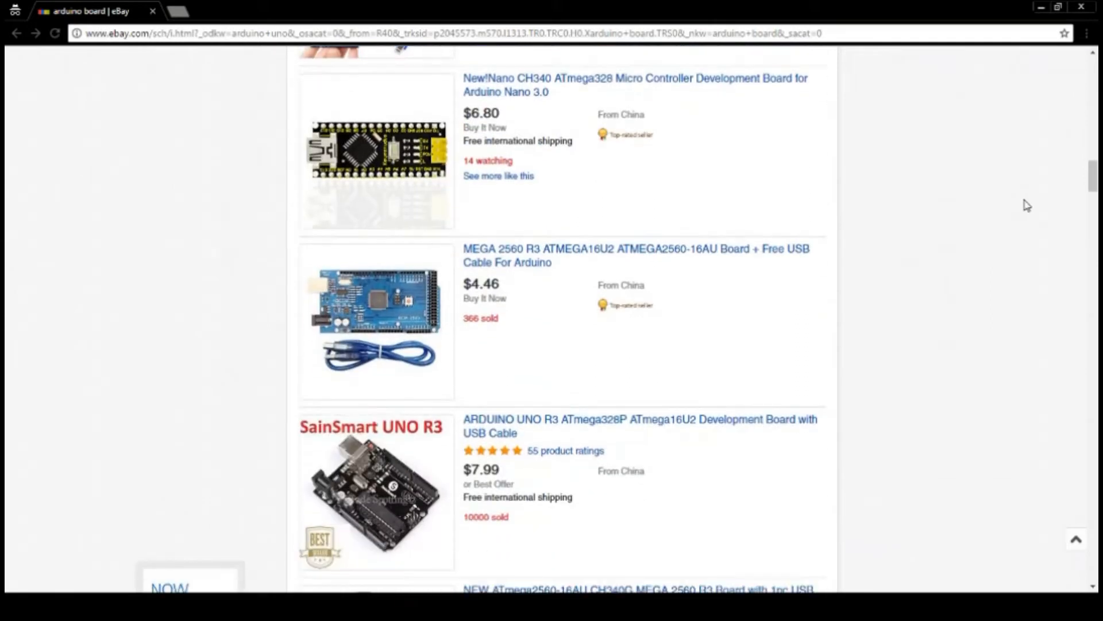
scroll(down, 3)
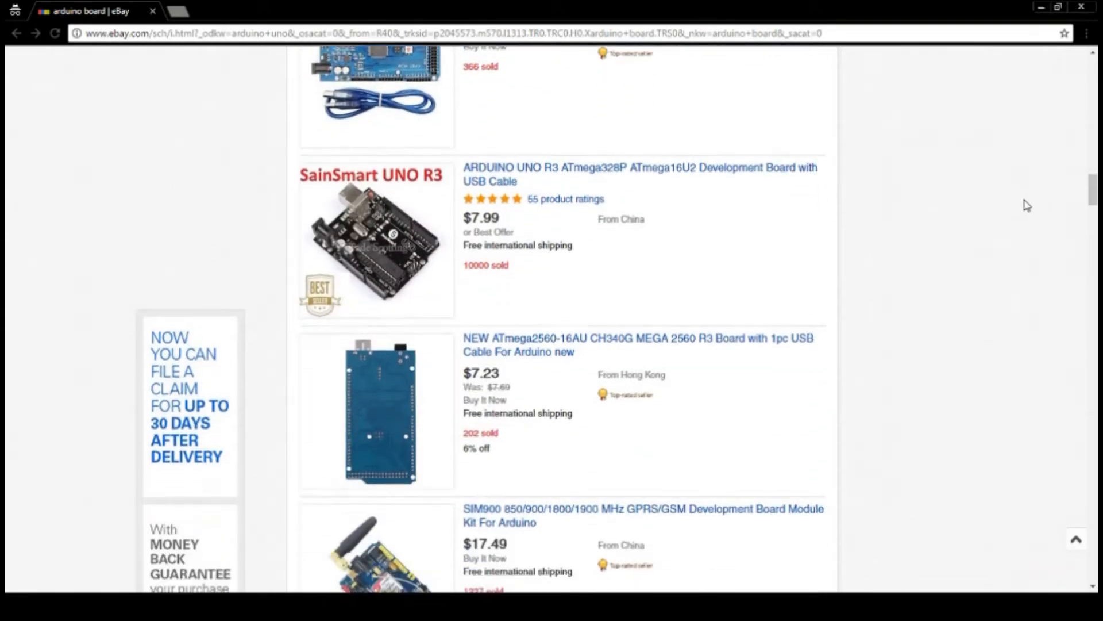
scroll(down, 3)
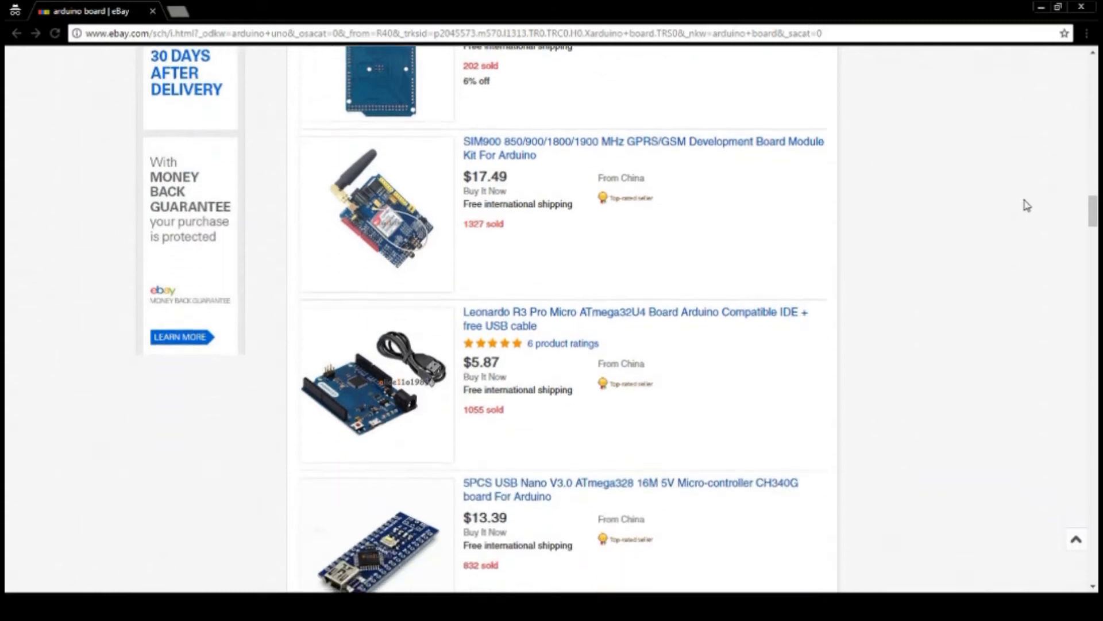
scroll(down, 3)
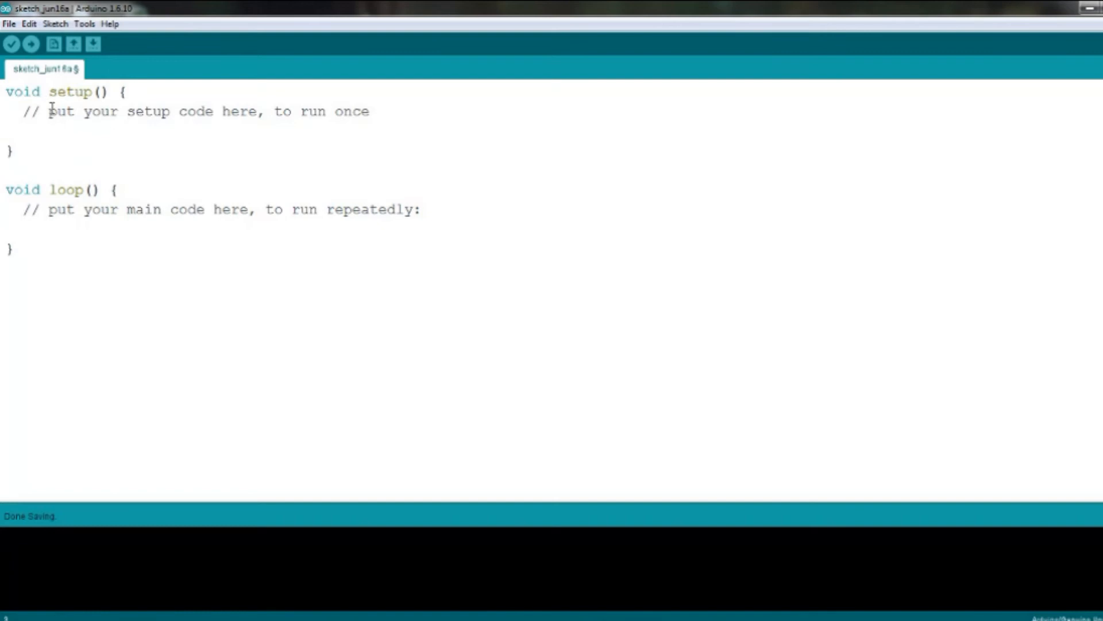
mouse_move(5, 204)
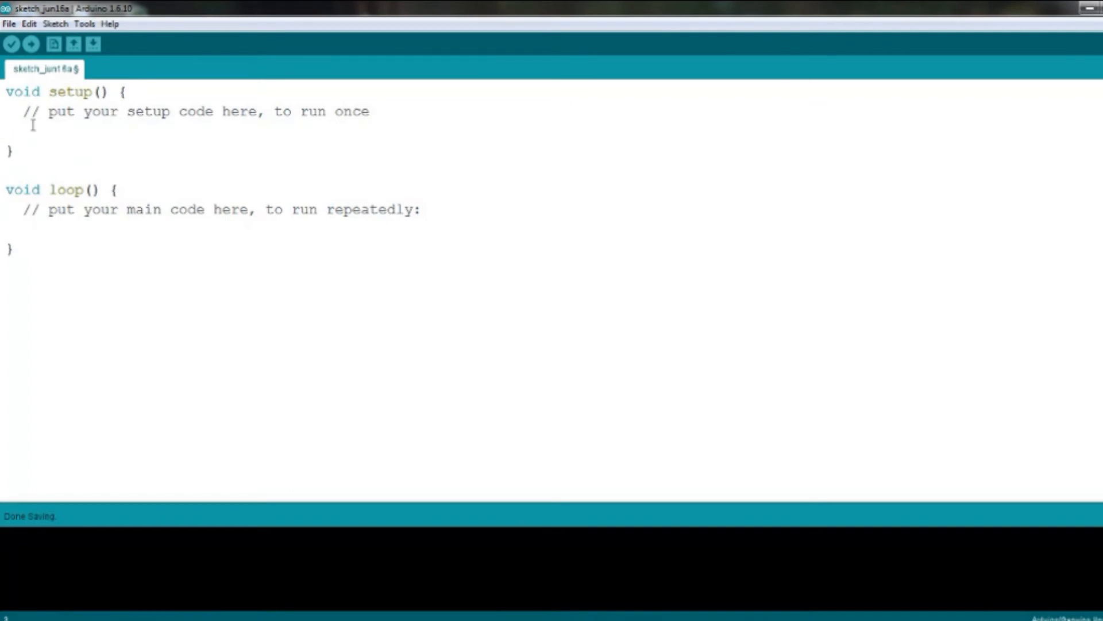
click(5, 131)
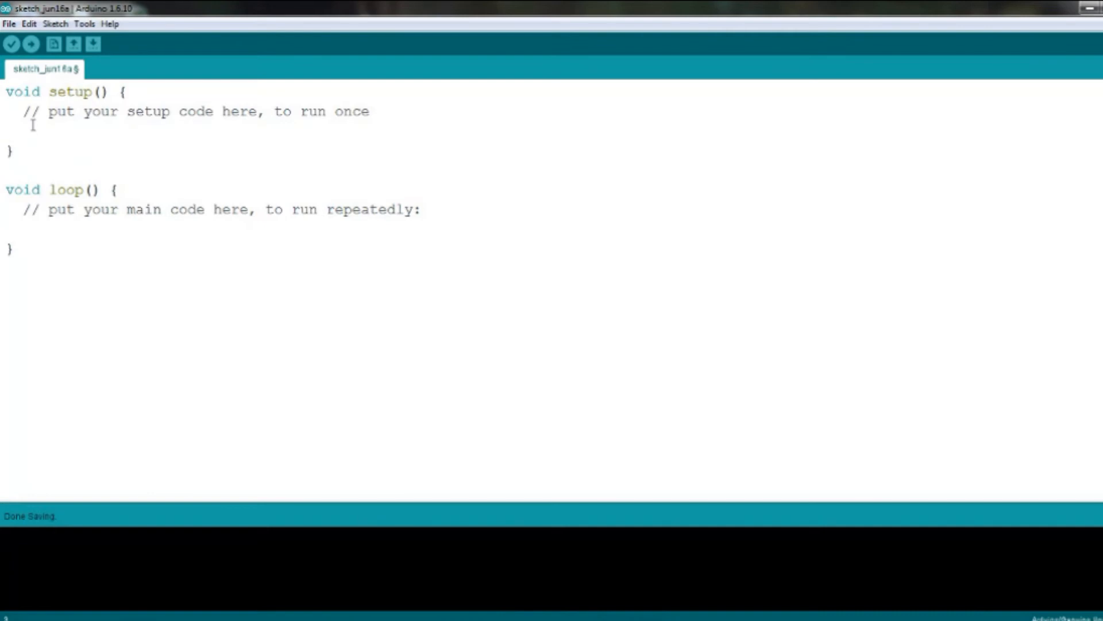
text(pinM)
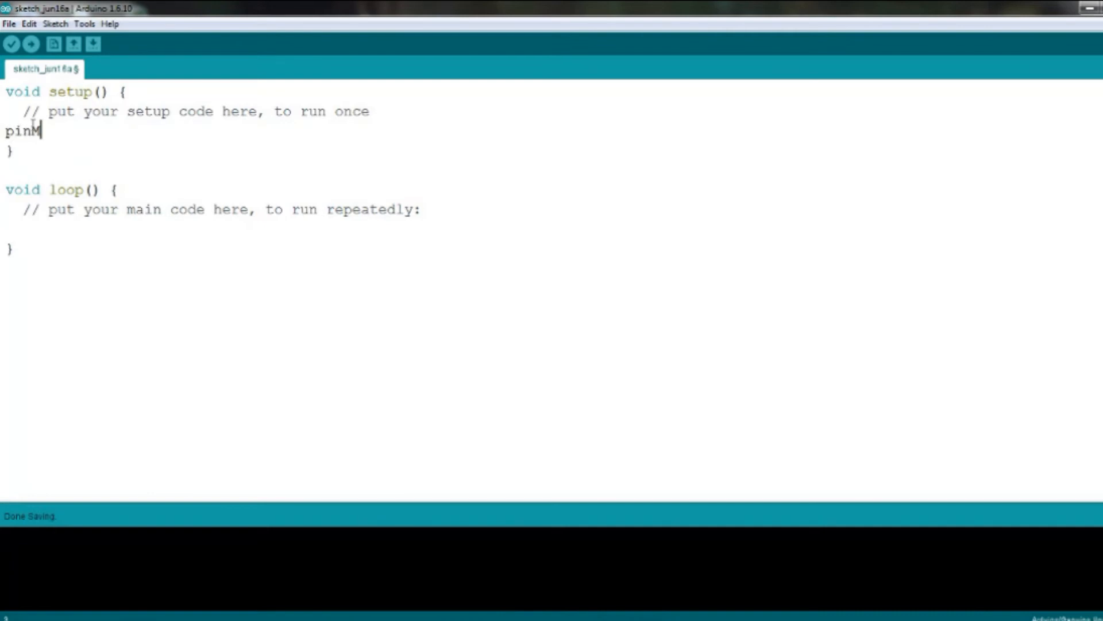
text(ode()
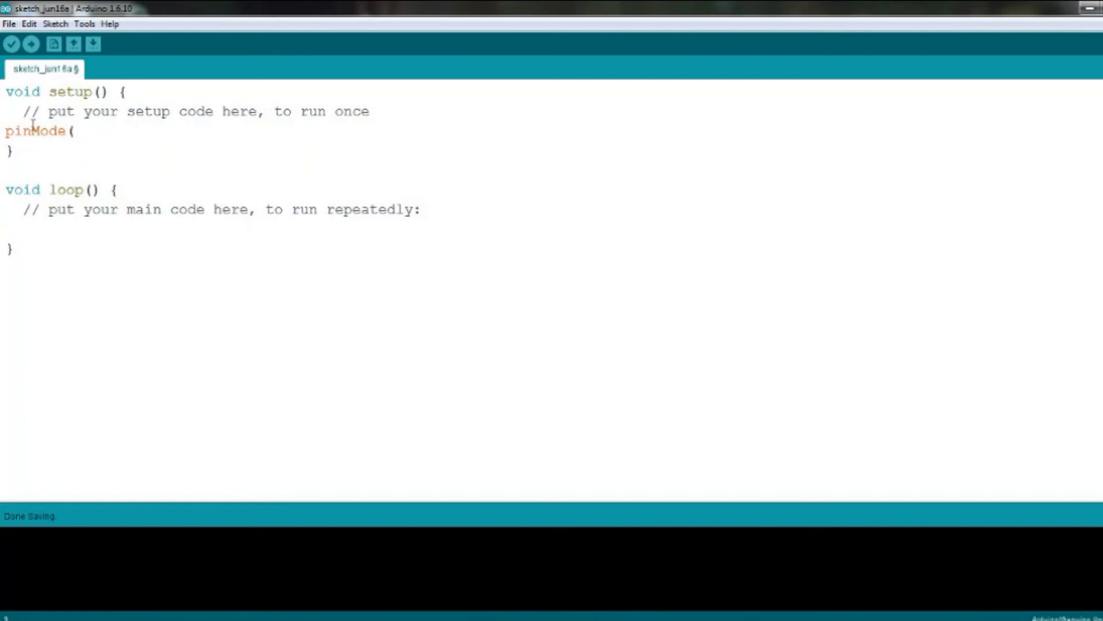
text(6,)
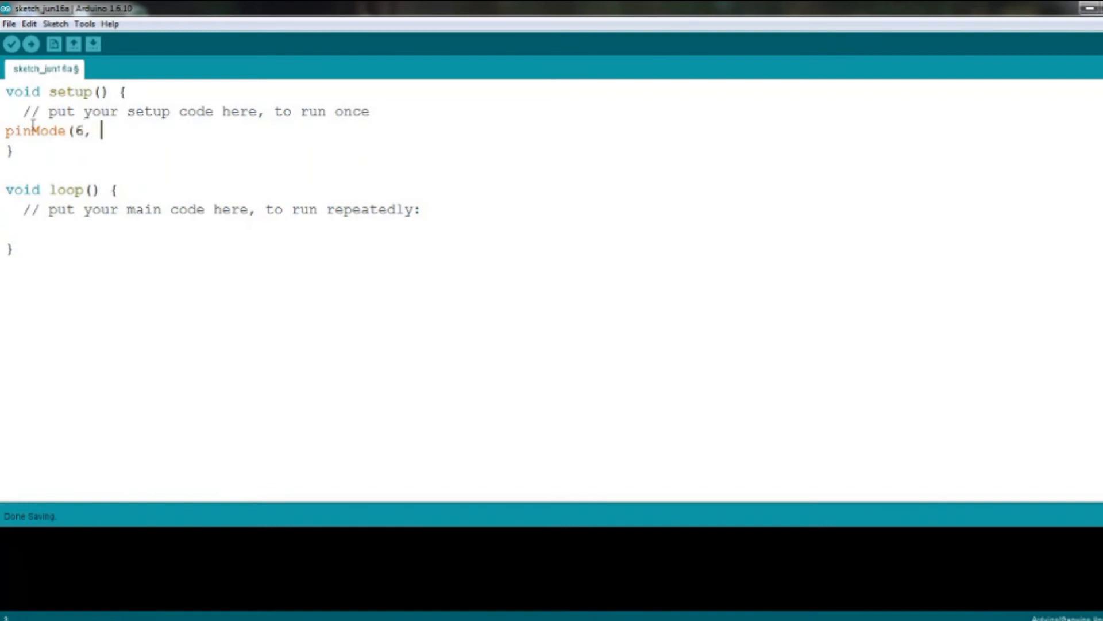
text(OUTPUT)
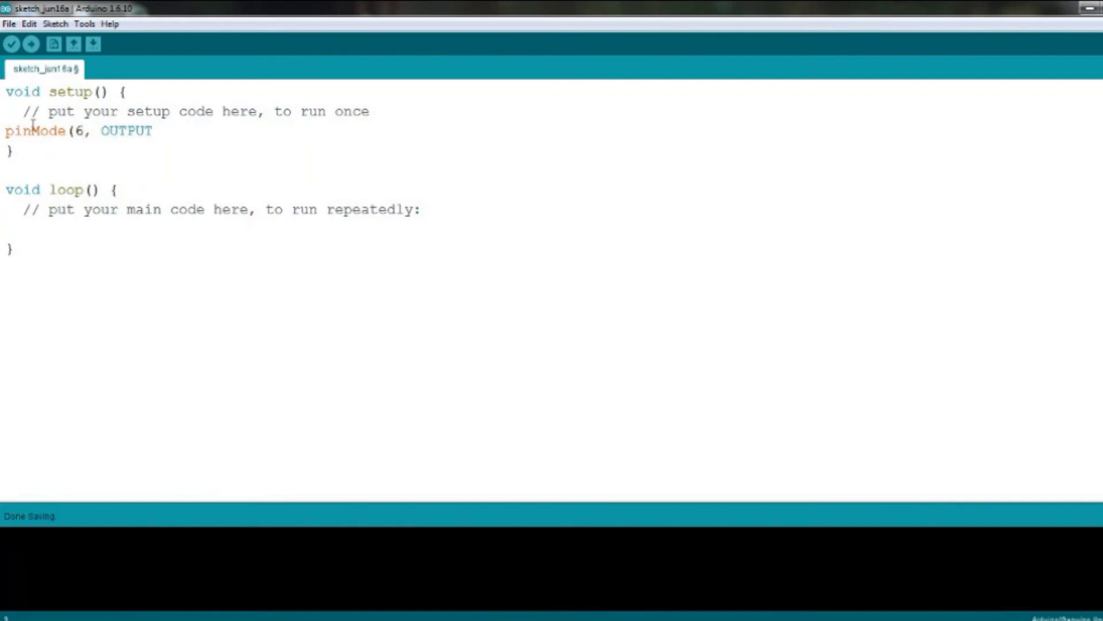
text();)
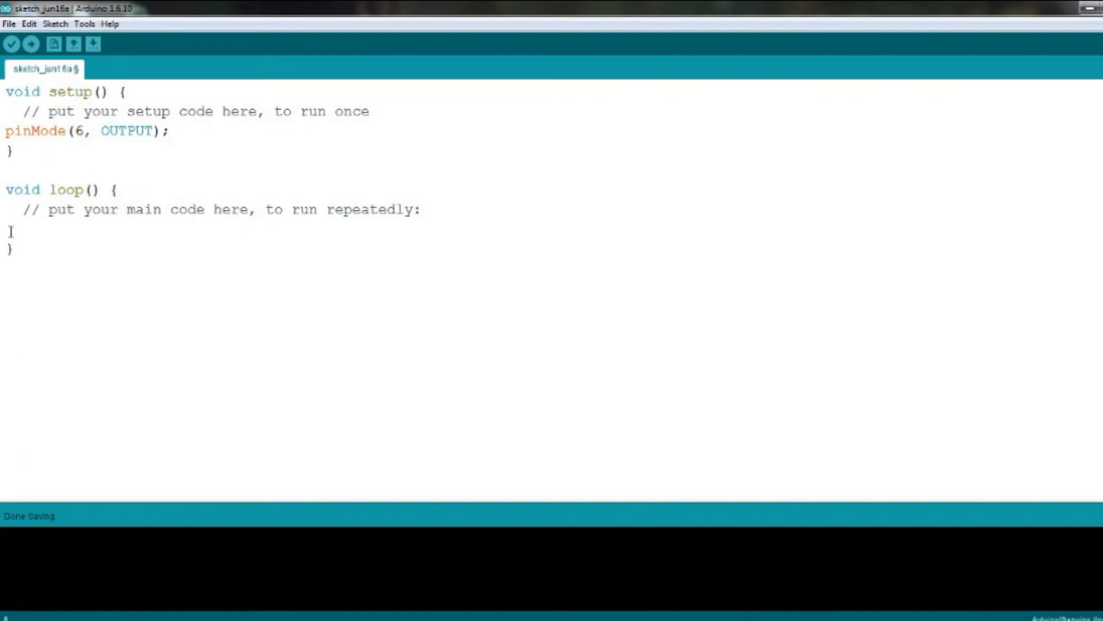
In loop(), write digitalWrite(6, HIGH); followed by delay(1000);.
text(digital)
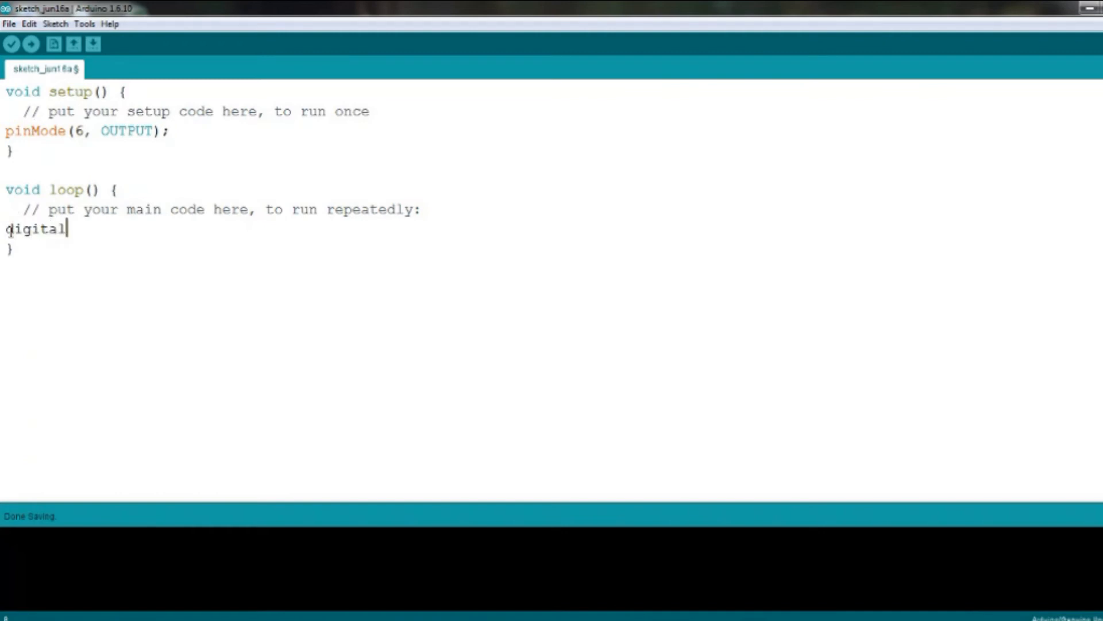
text(Write)
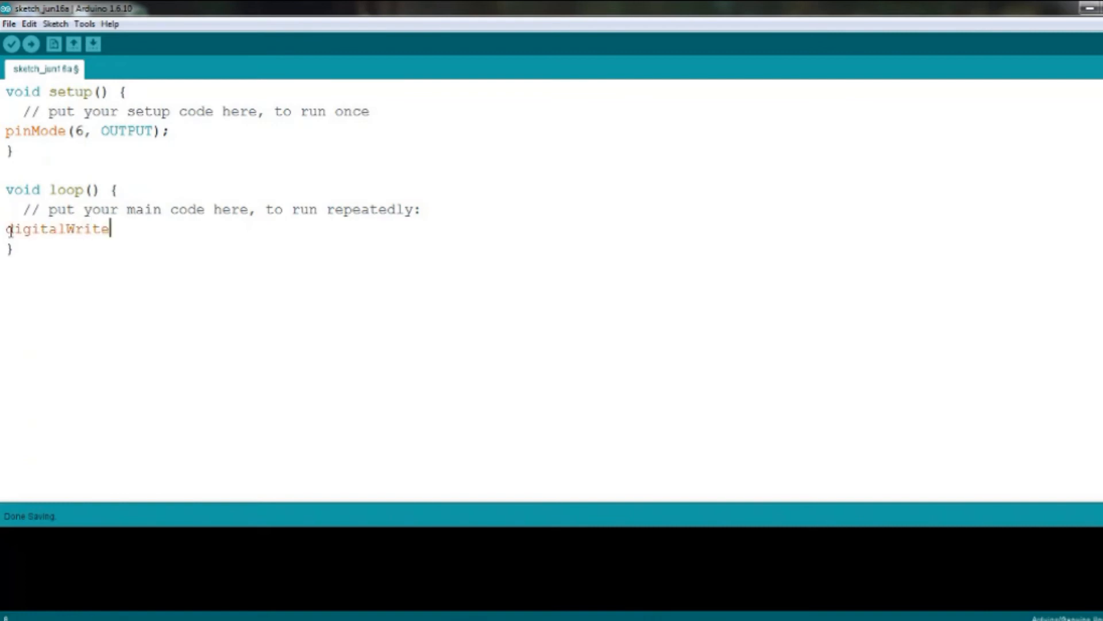
text((6,)
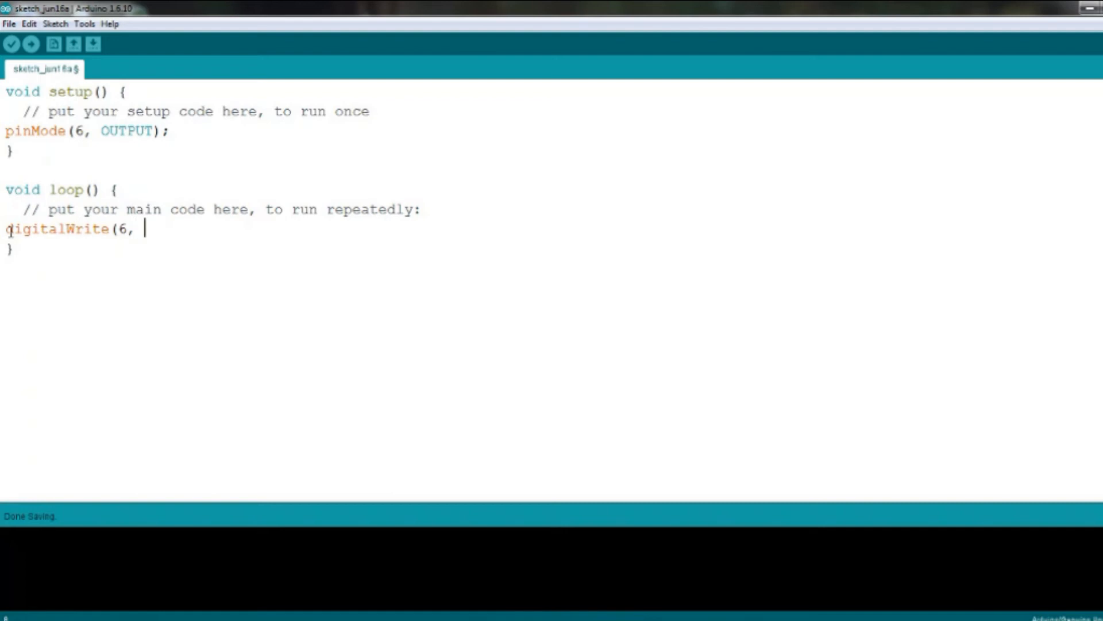
text(HIGH))
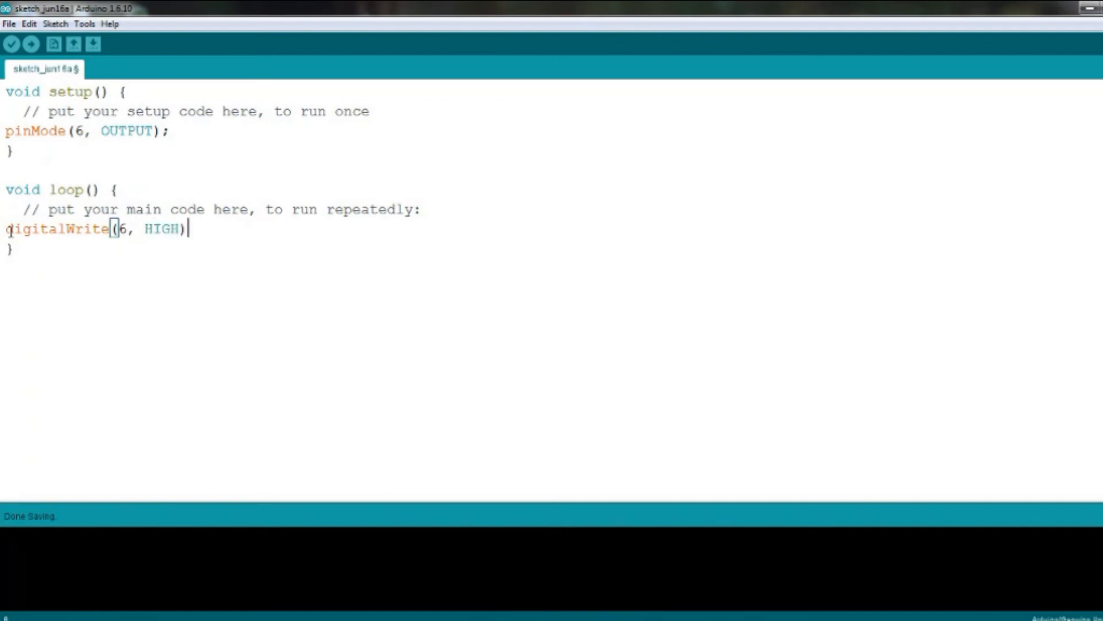
text(;)
text(d)
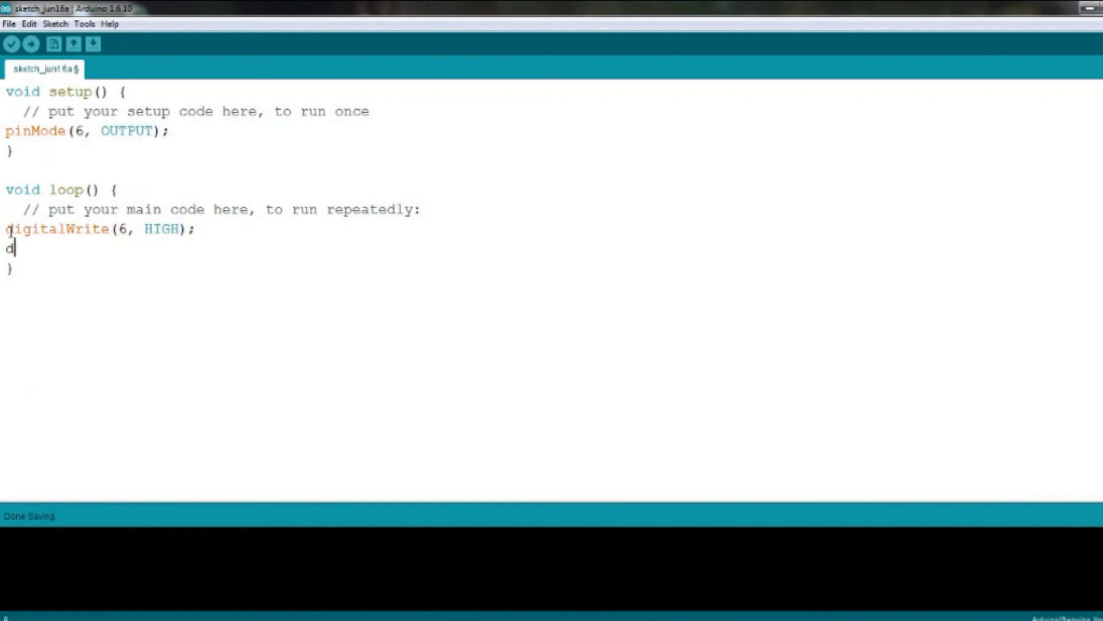
text(elay)
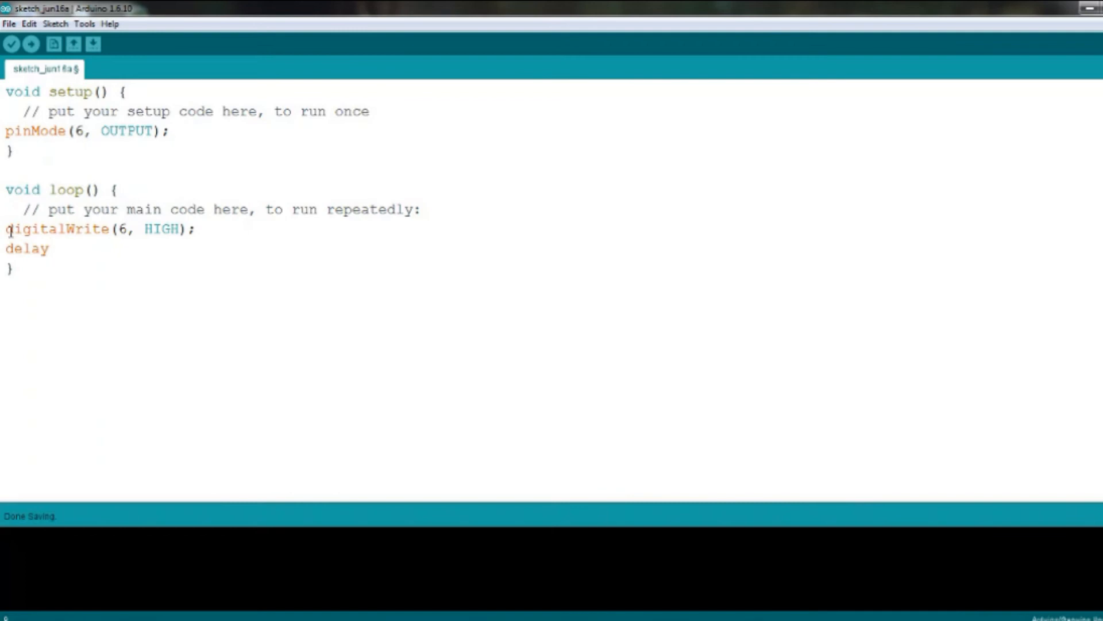
text((1000)
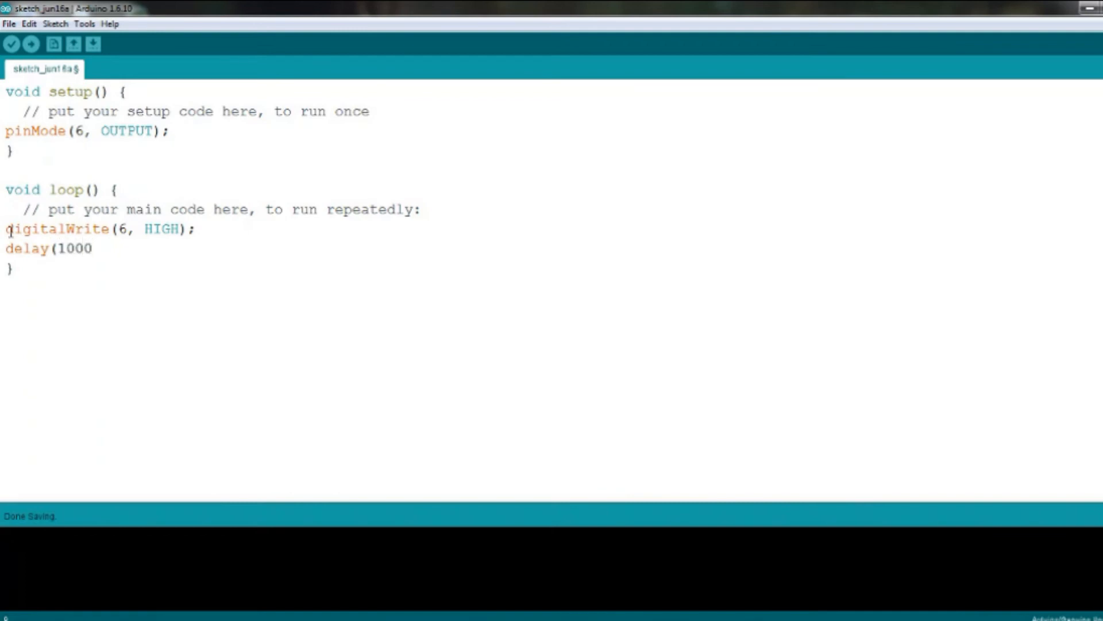
text();)
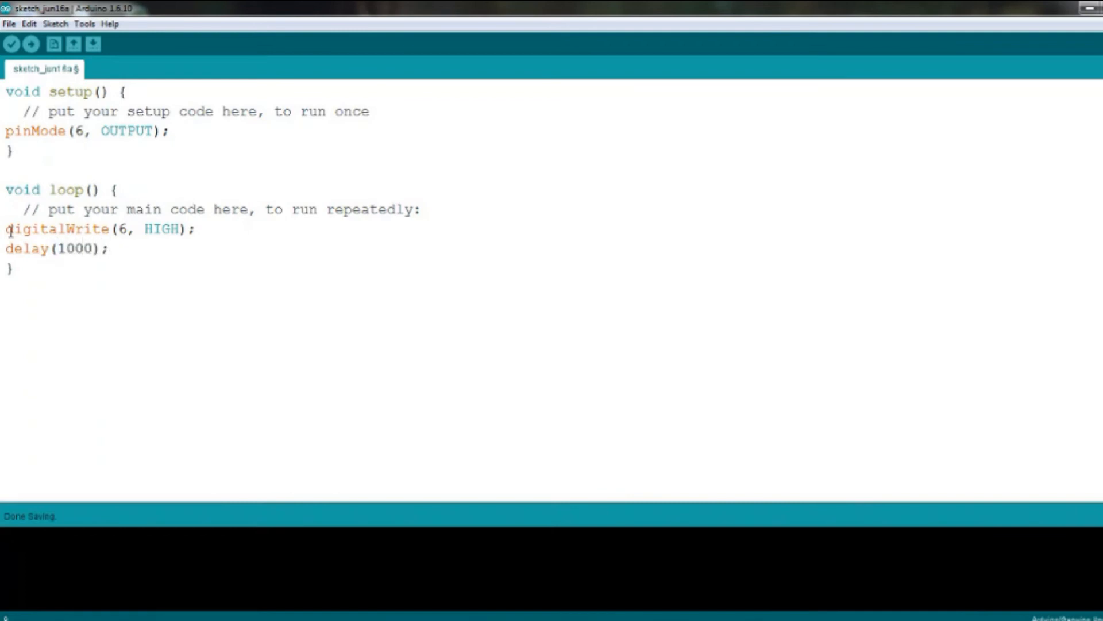
Complete the loop with digitalWrite(6, LOW); and a second delay(1000);.
text(digi)
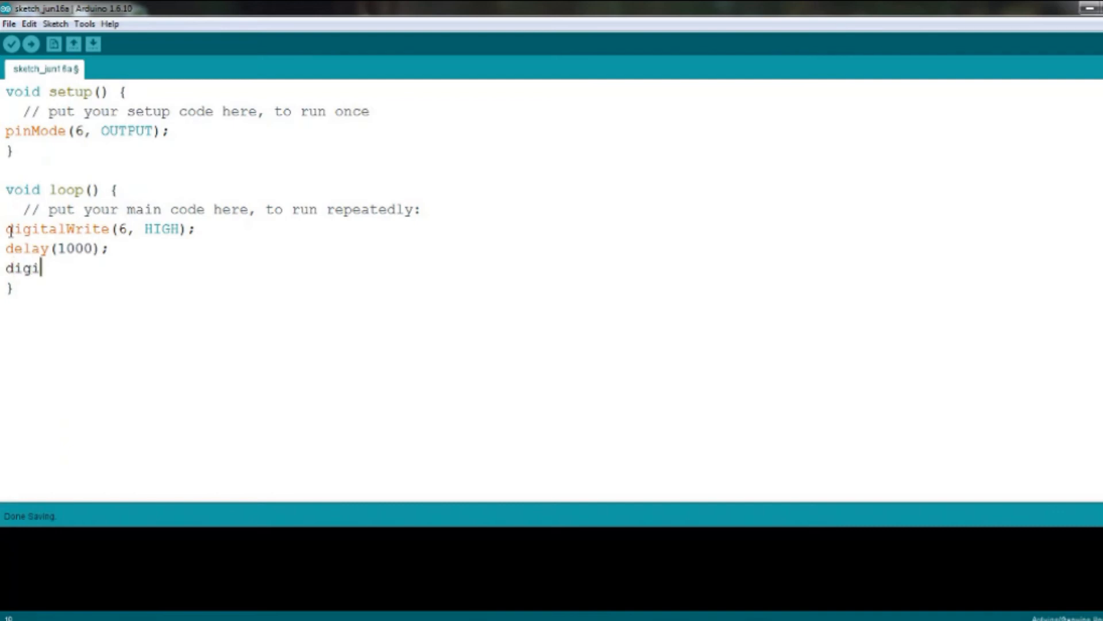
text(talWrite)
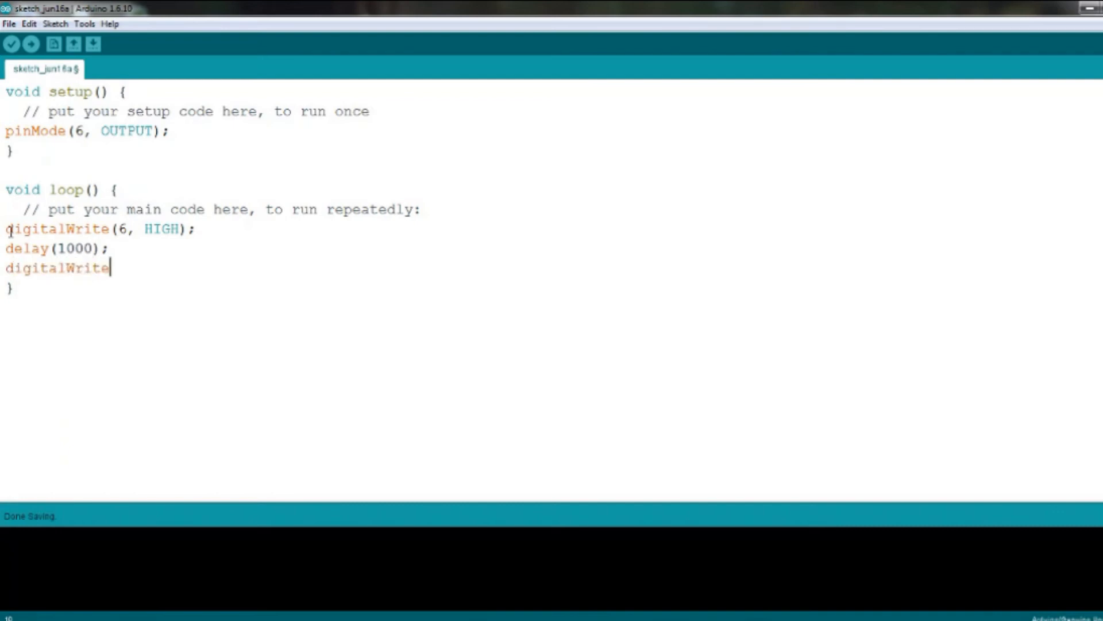
text((6)
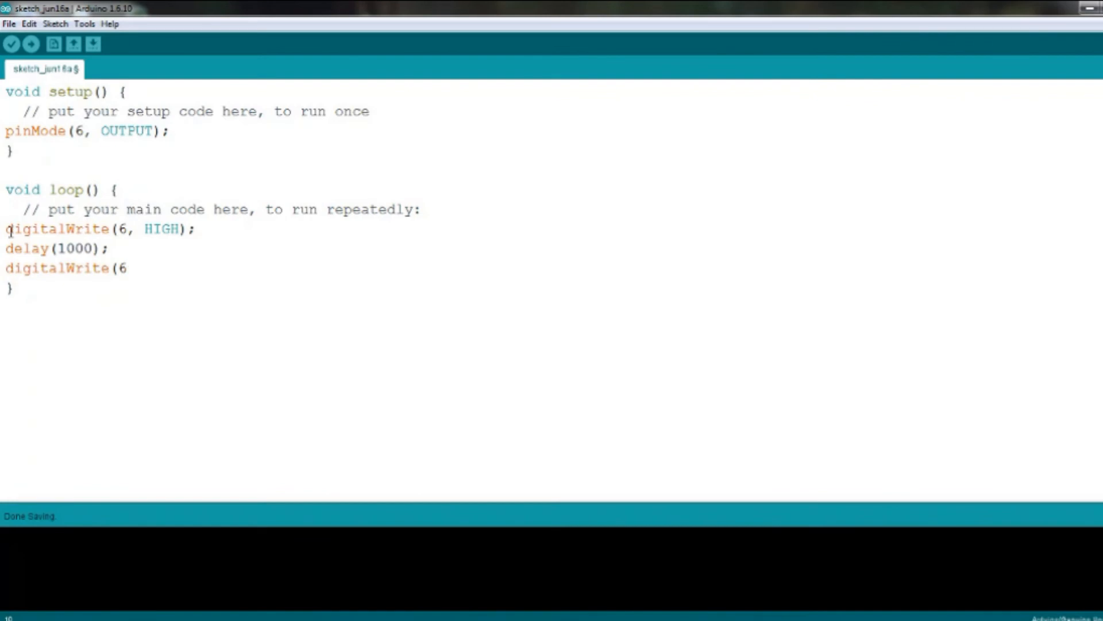
text(,)
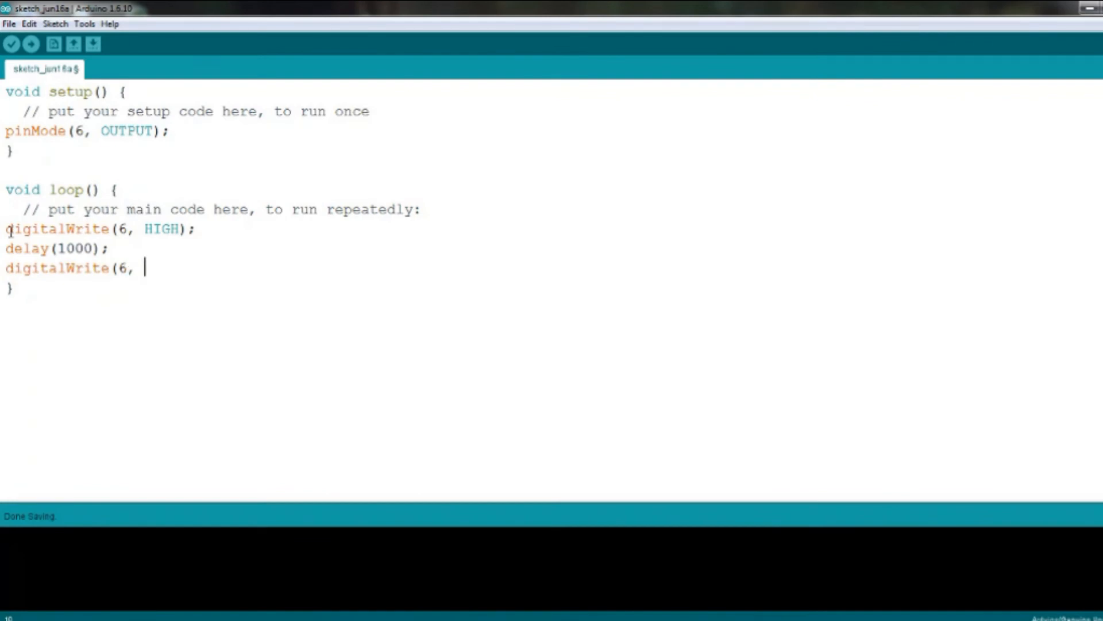
text(LOW)
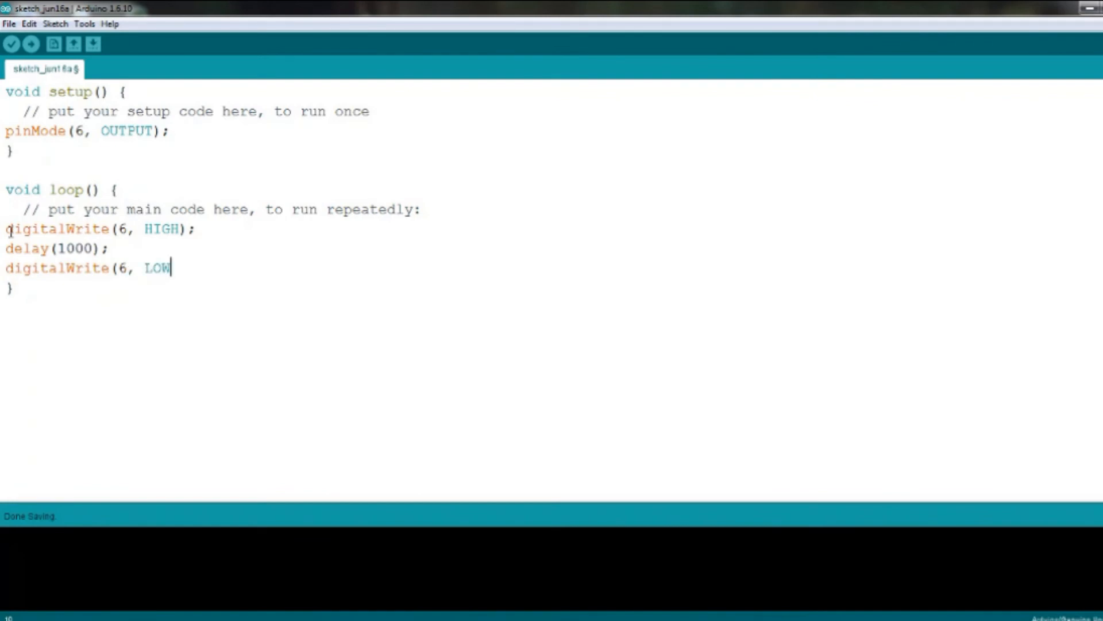
text();)
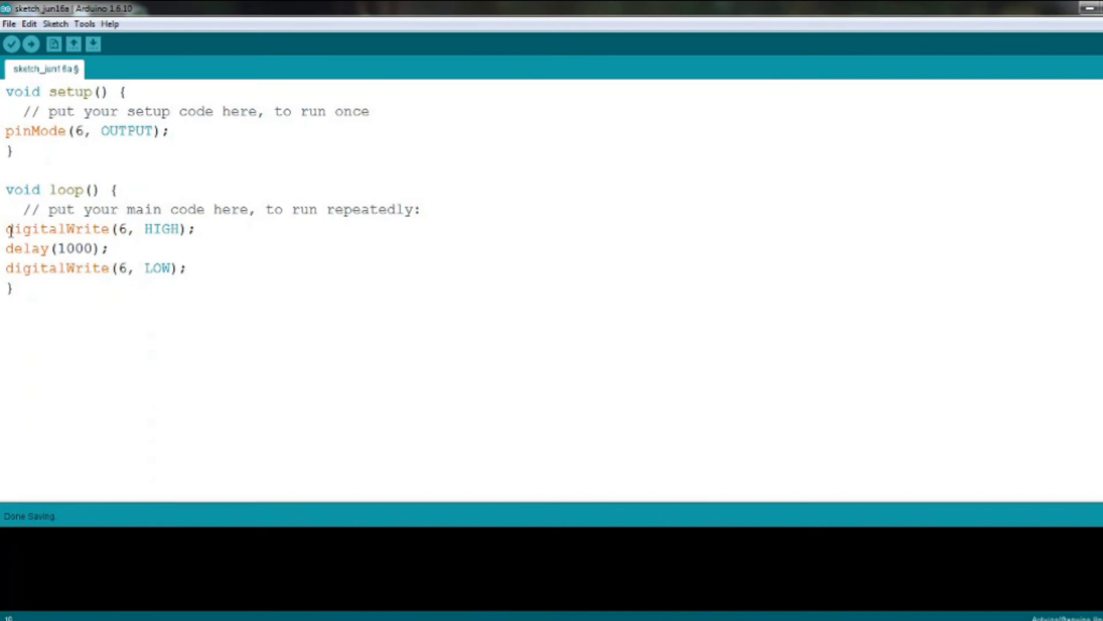
text(del)
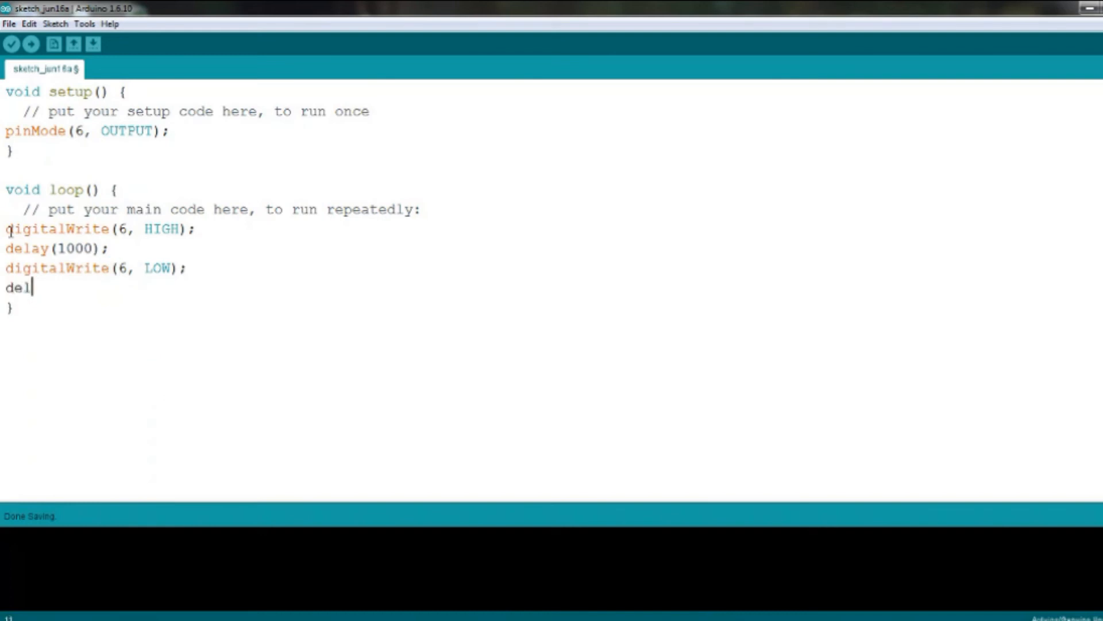
text(ay()
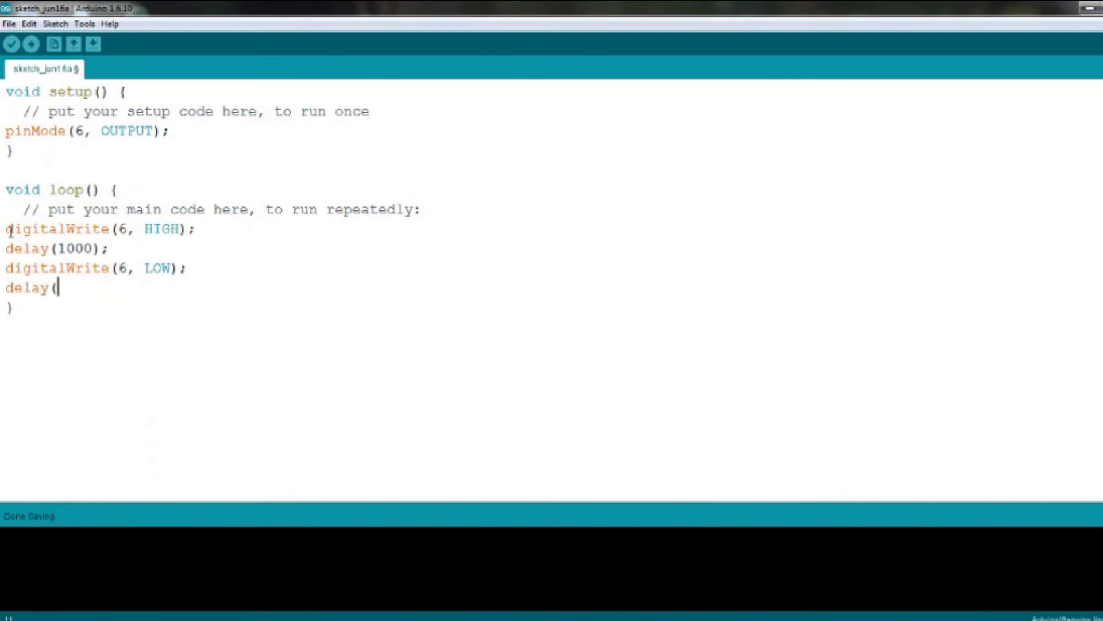
text(1000)
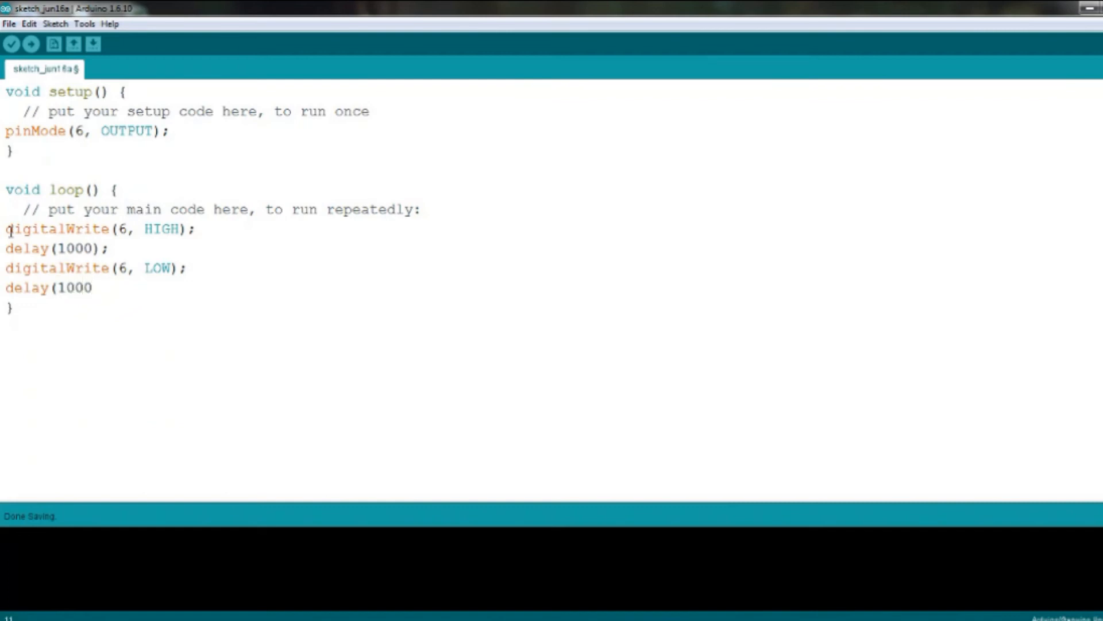
text();)
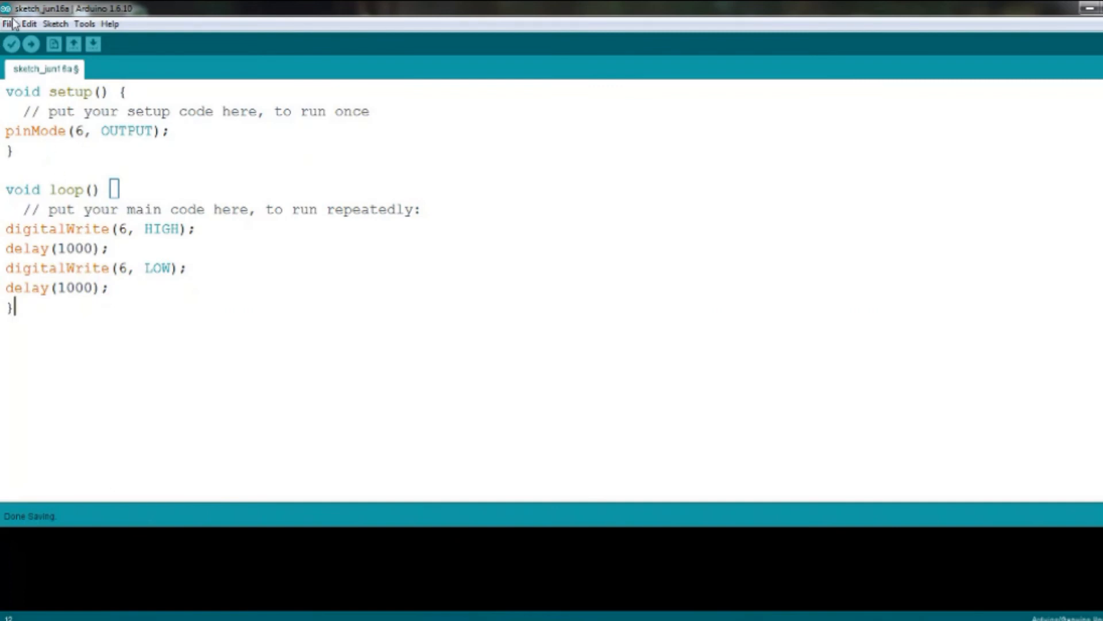
Save the completed pin 6 blink sketch.
click(9, 24)
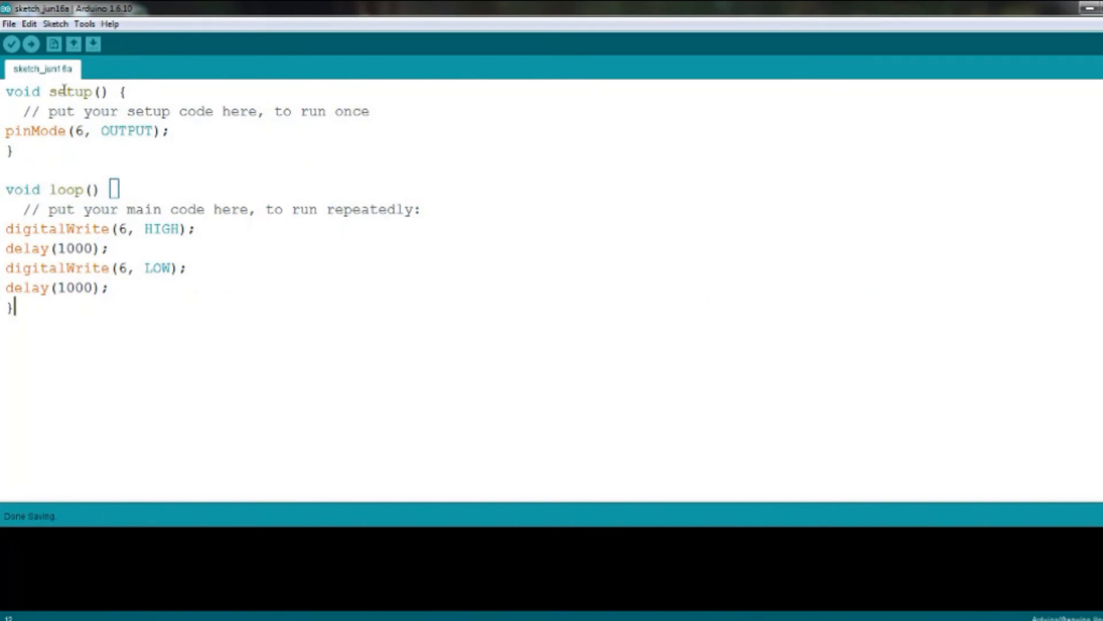
Confirm Arduino/Genuino Uno is the selected board and upload the sketch to it.
click(84, 23)
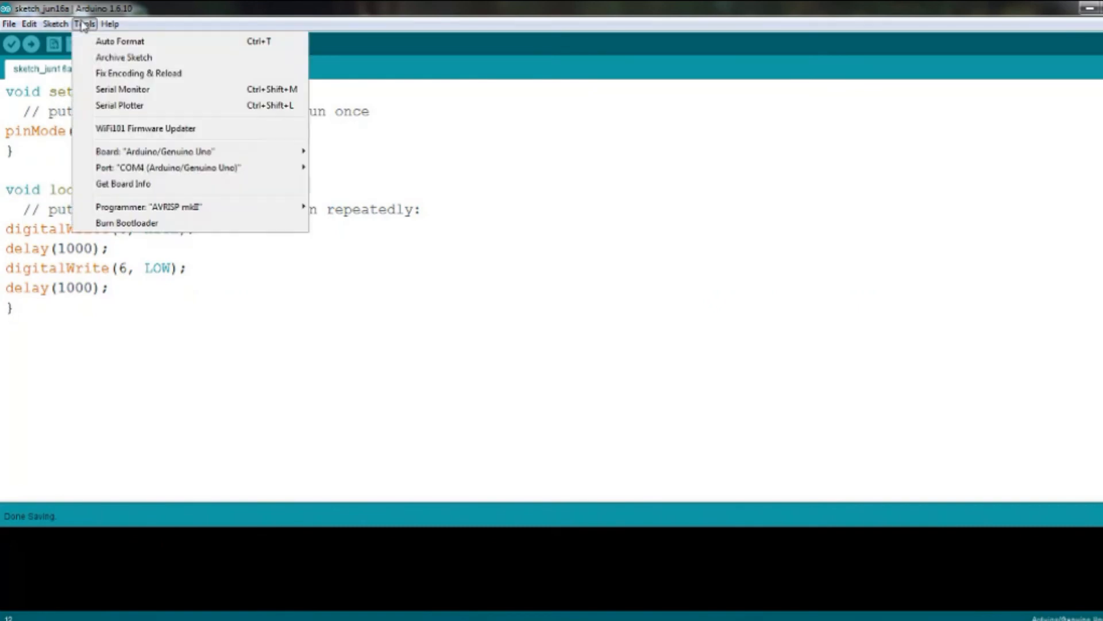
click(144, 152)
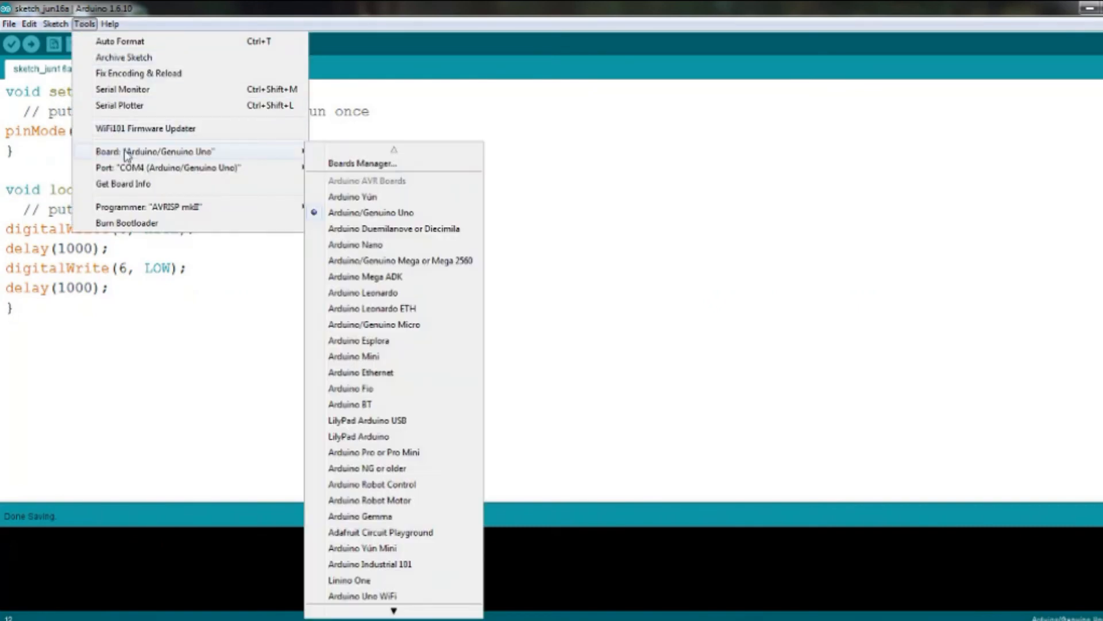
mouse_move(363, 245)
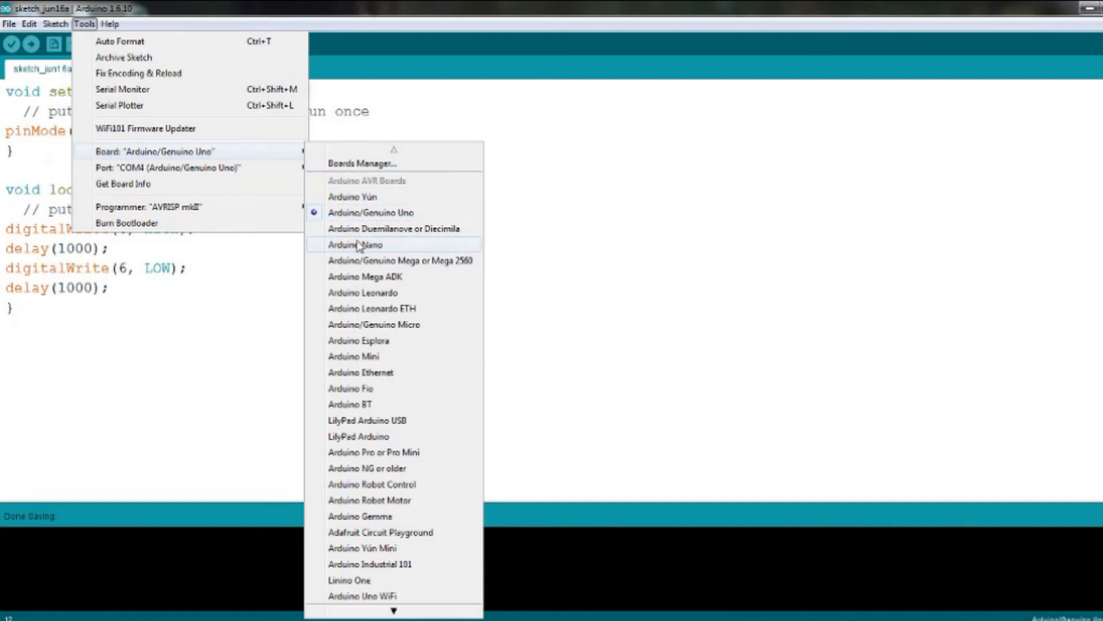
mouse_move(366, 213)
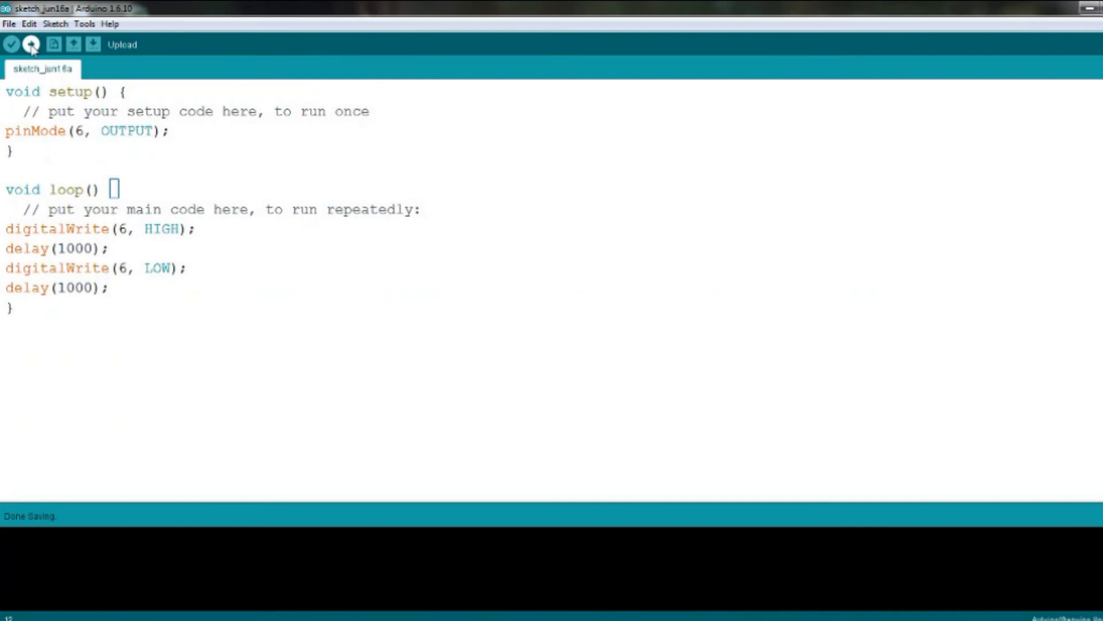
click(30, 44)
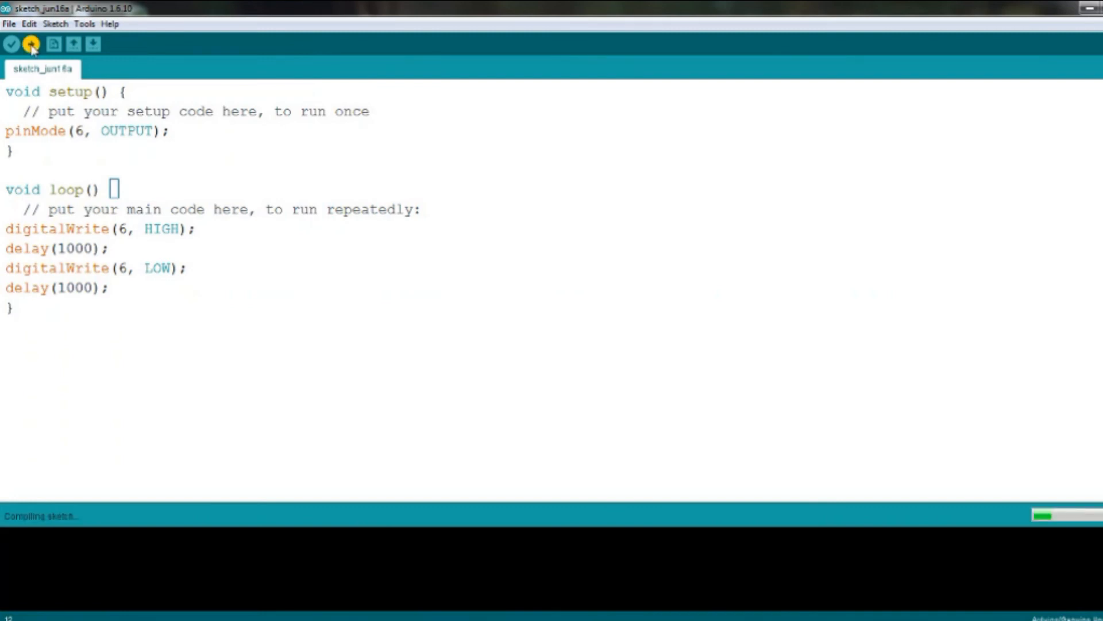